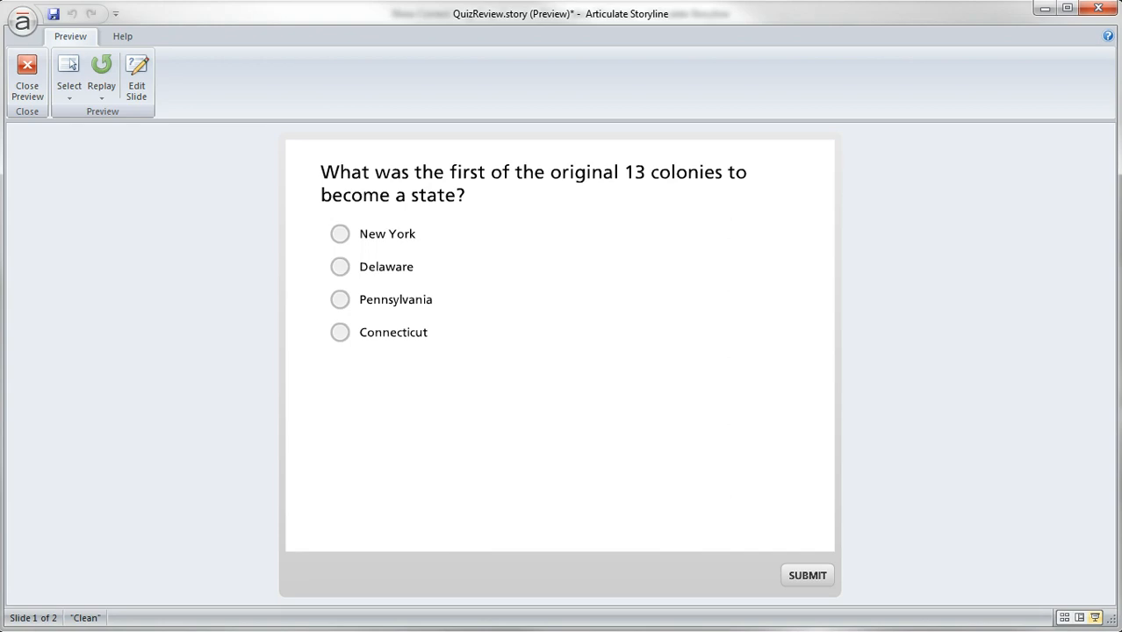
mouse_move(245, 325)
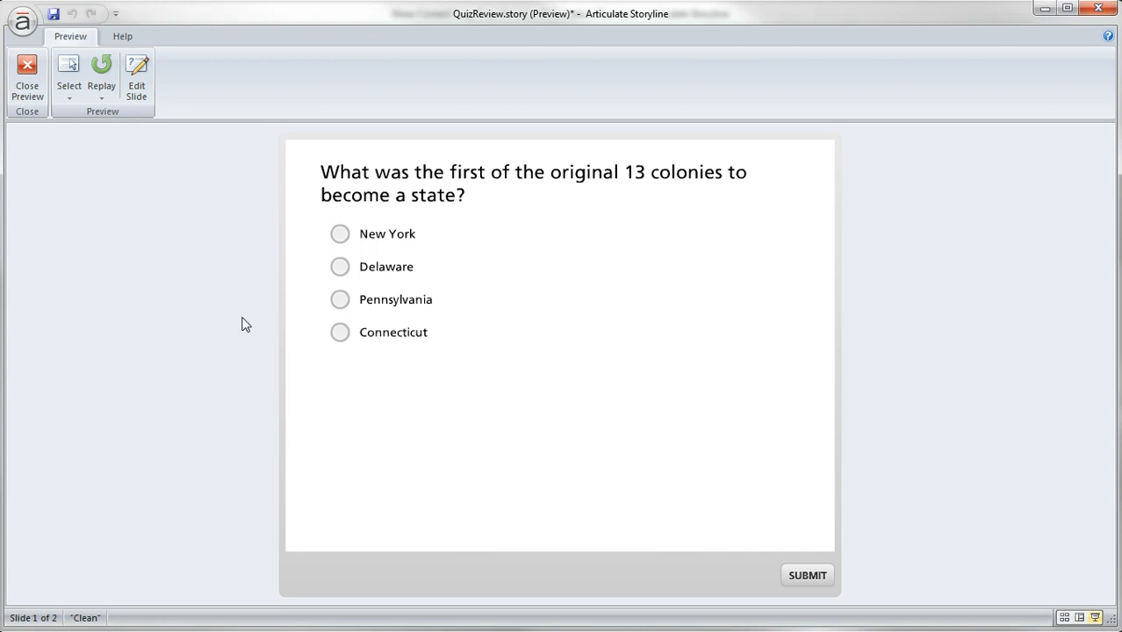
Answer New York in the colonies preview, continue past Incorrect feedback, and review the quiz
click(340, 233)
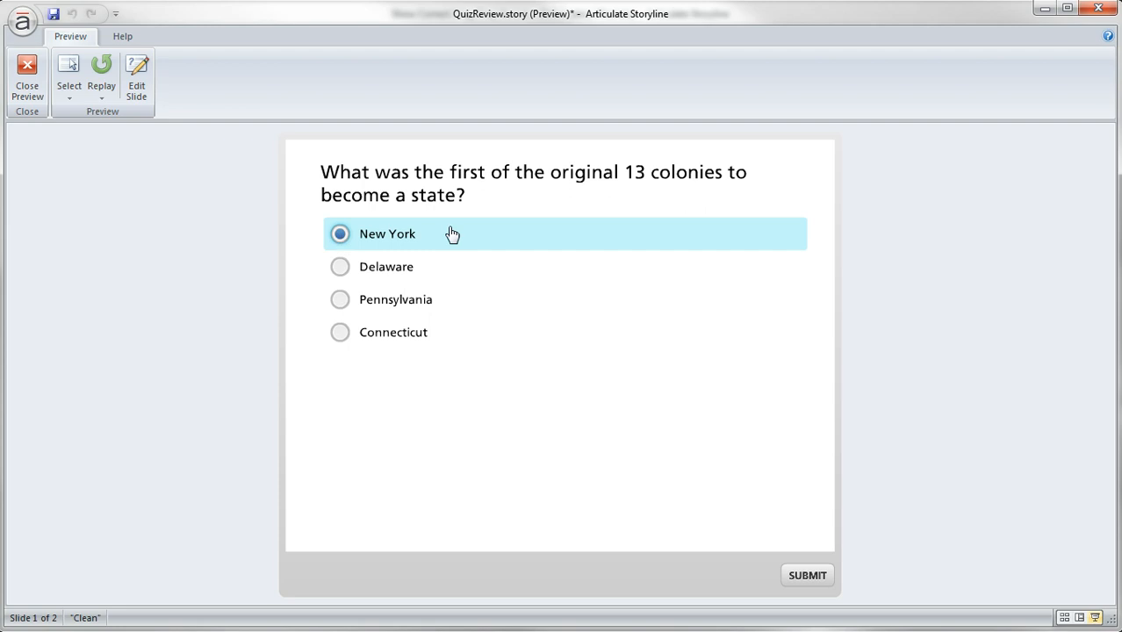
click(806, 575)
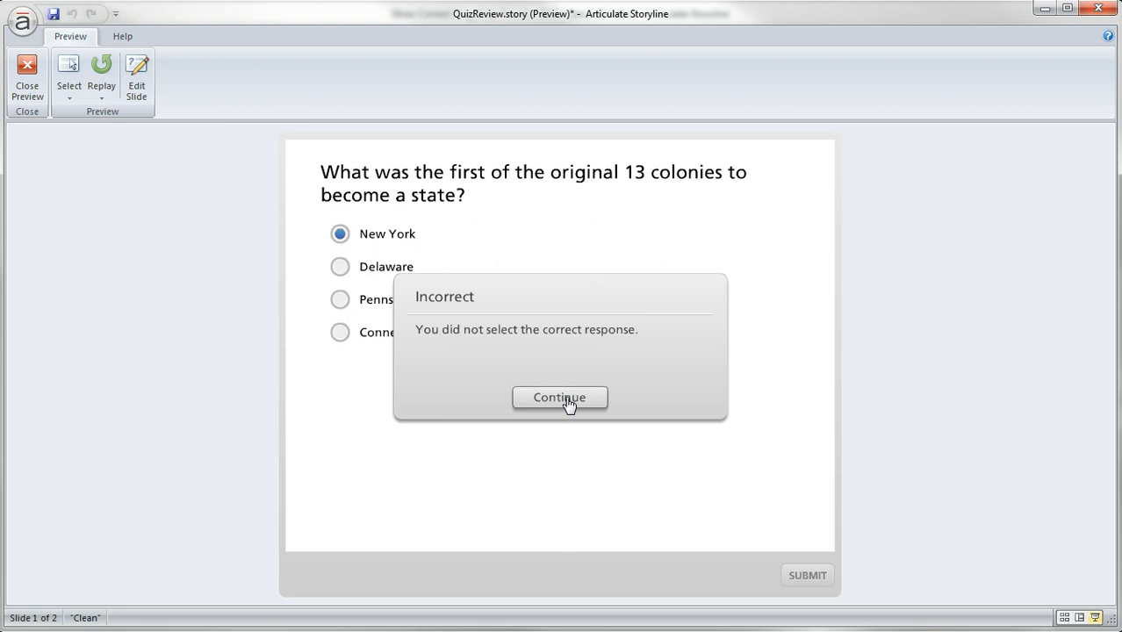
click(559, 397)
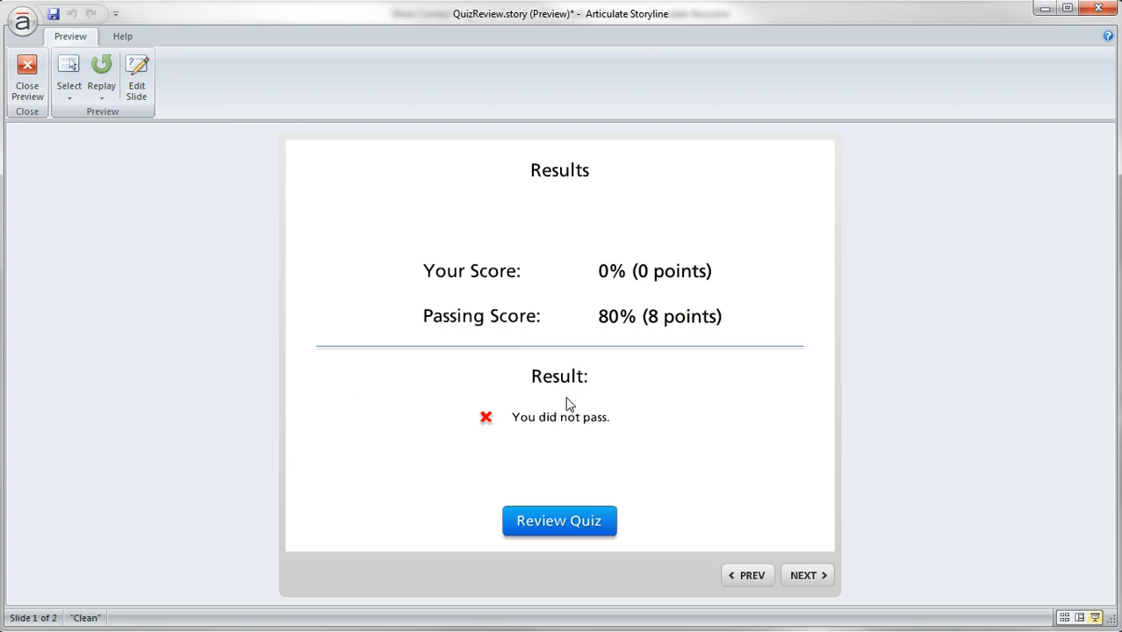
mouse_move(562, 527)
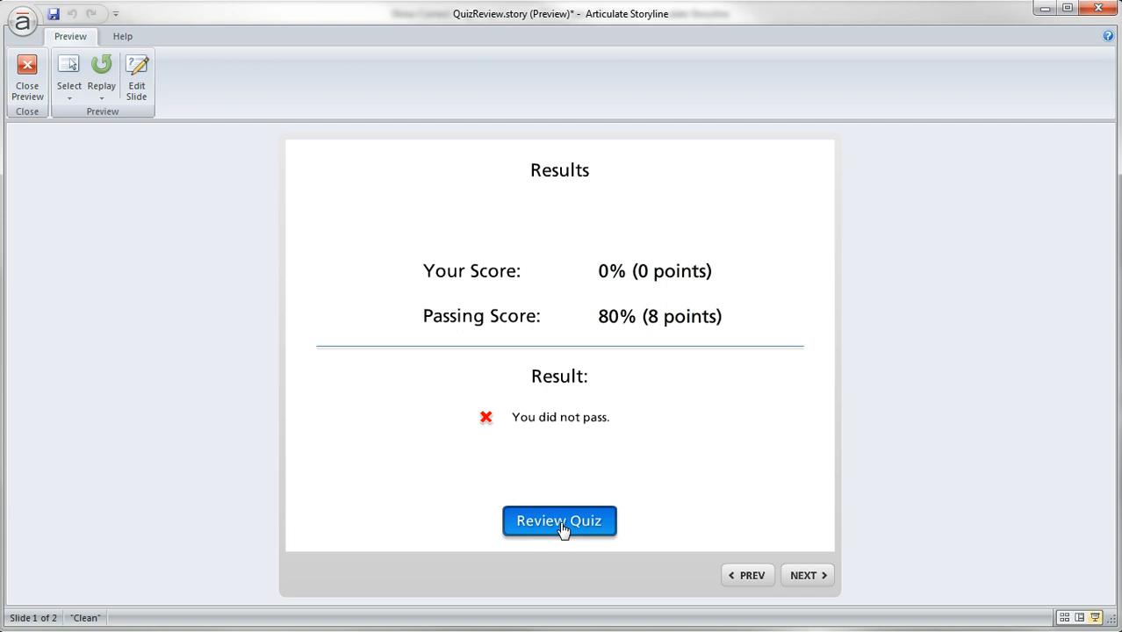
click(558, 519)
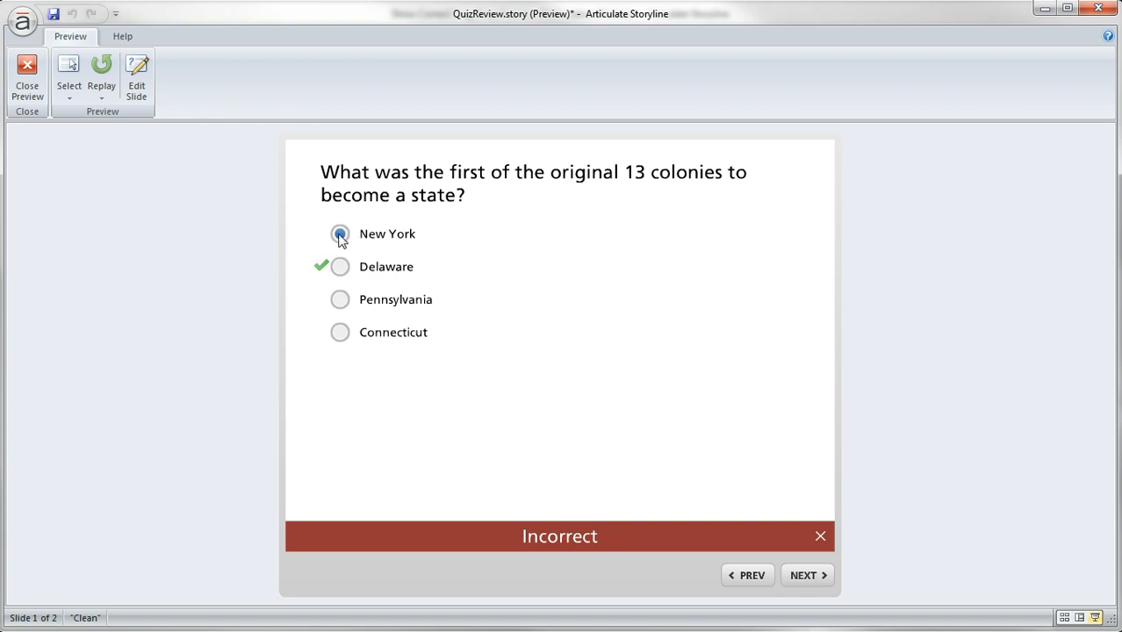
mouse_move(345, 244)
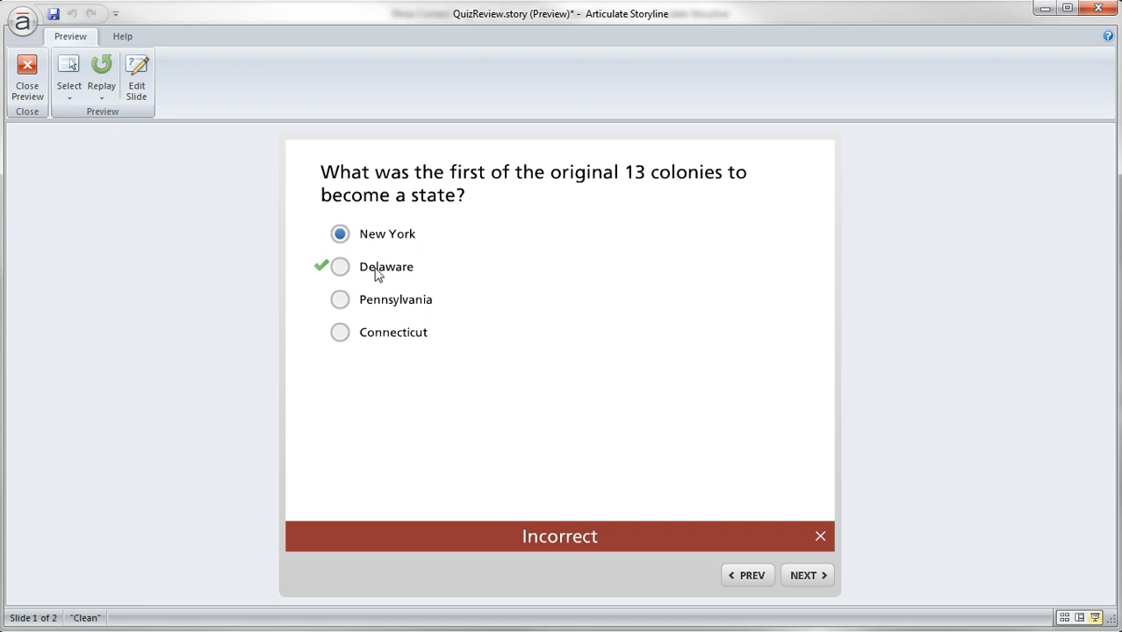
mouse_move(404, 271)
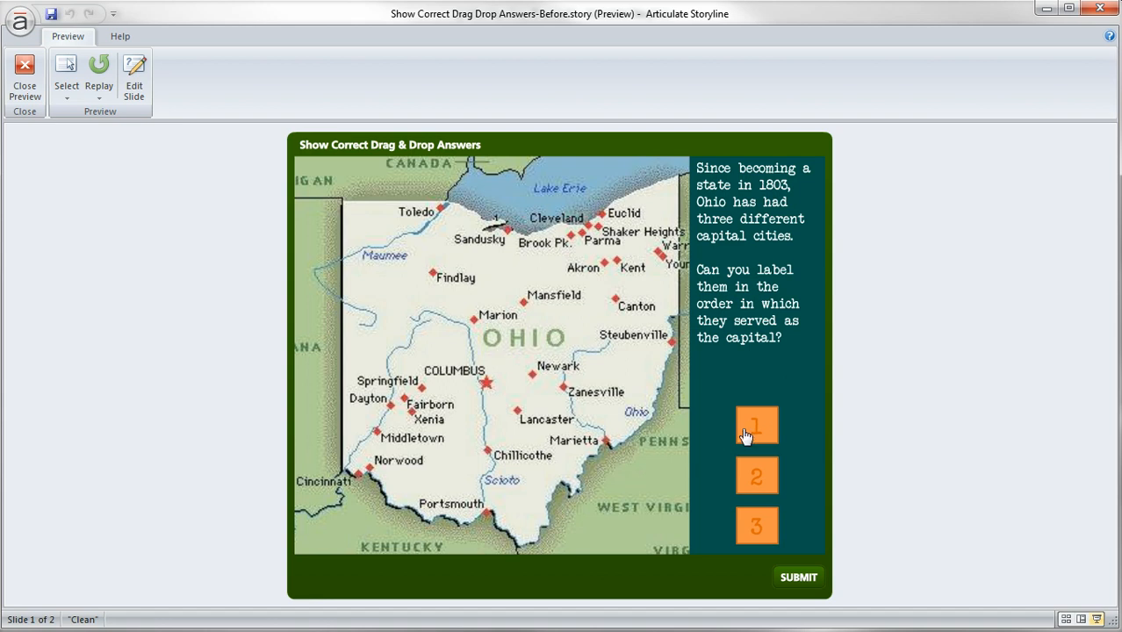
Drop markers 1, 2, 3 near Cleveland, Chillicothe and Norwood and submit the answer
drag(755, 425, 588, 221)
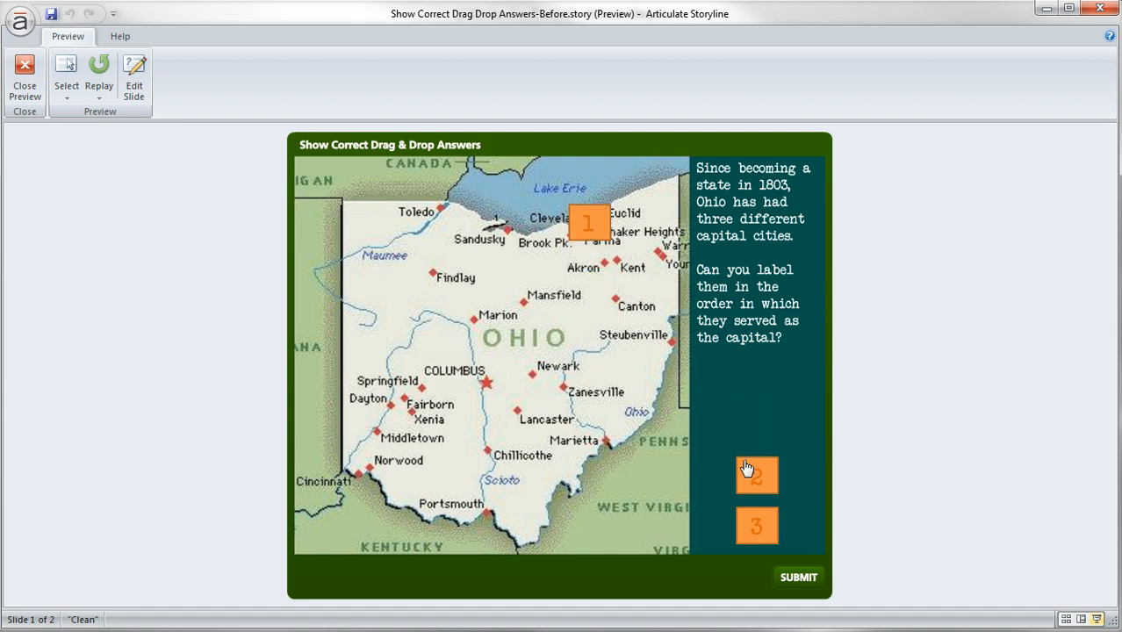
drag(757, 474, 499, 457)
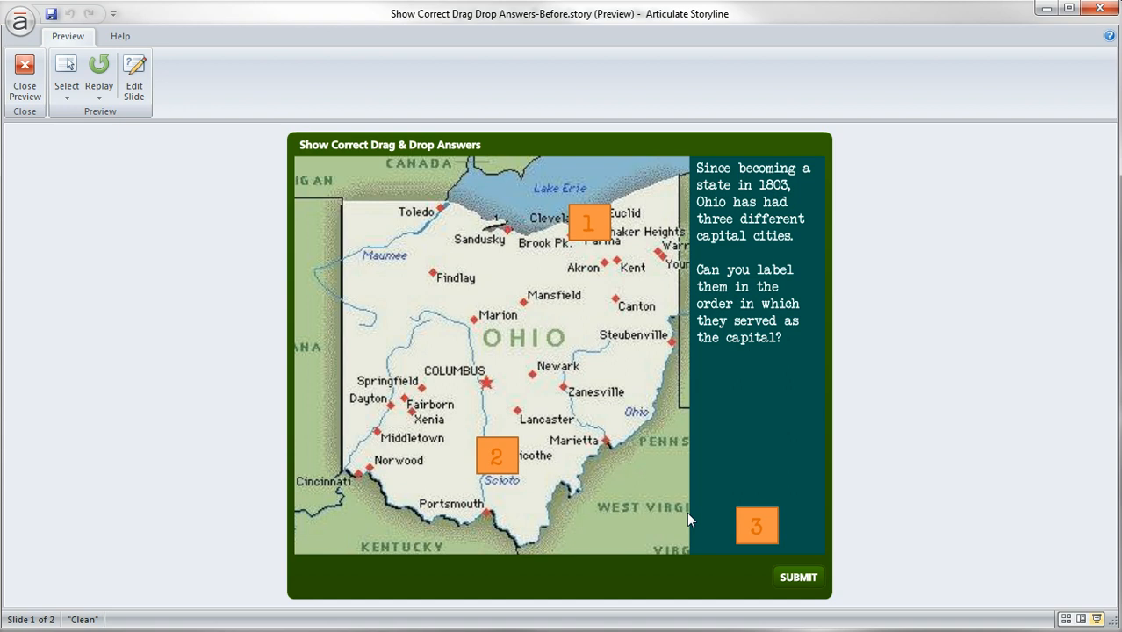
drag(757, 525, 358, 460)
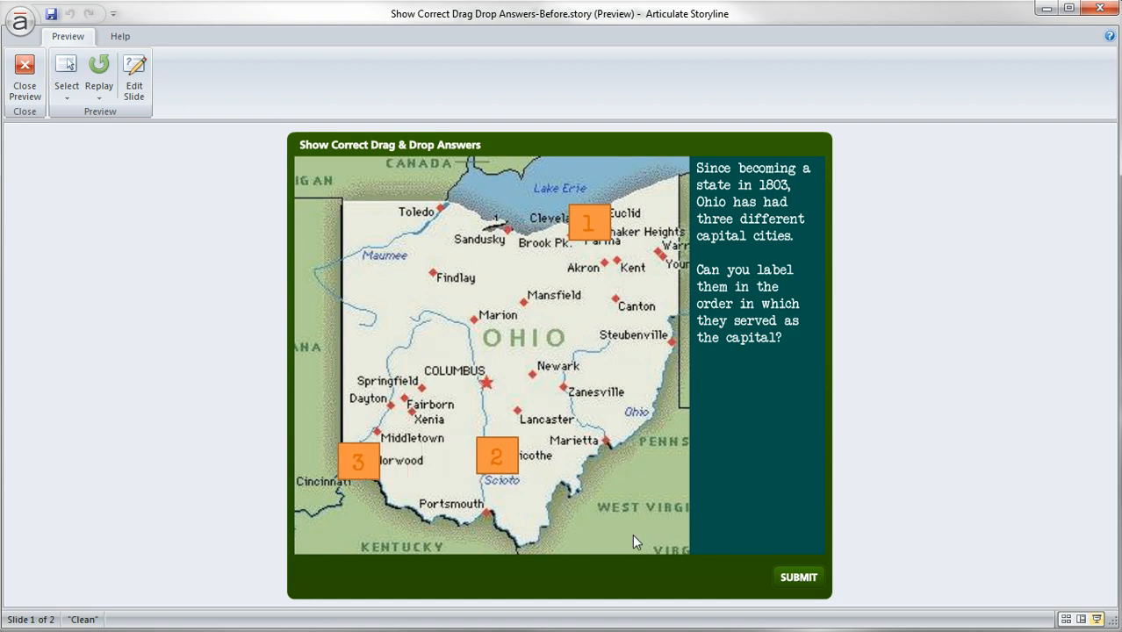
click(797, 576)
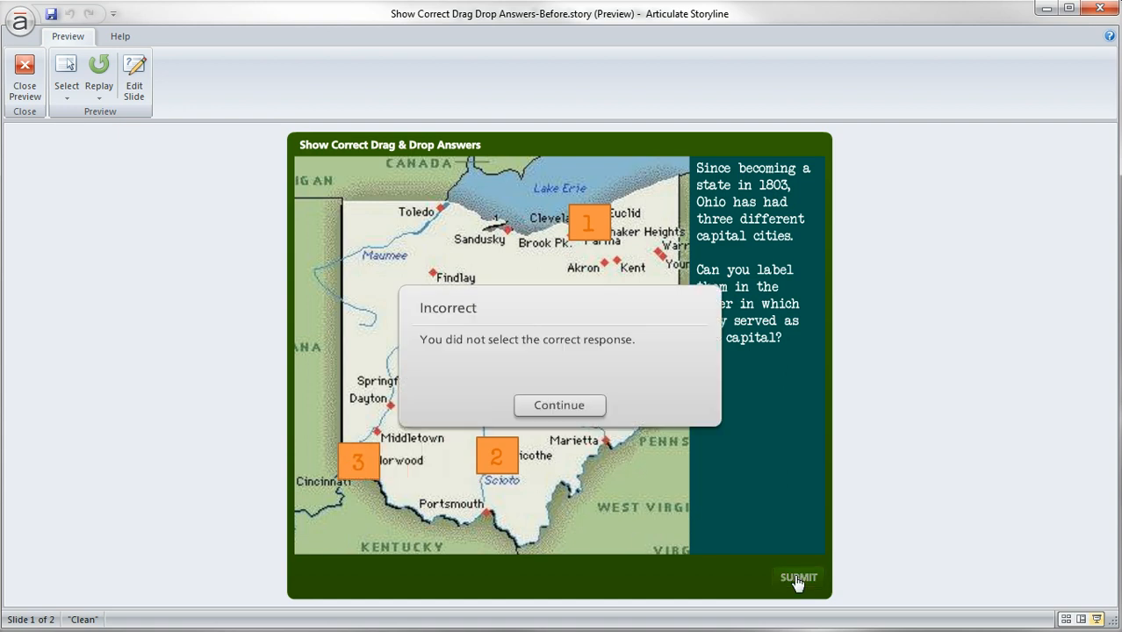
Continue to the failing results, review the Incorrect answer, then leave the preview for editing
click(558, 404)
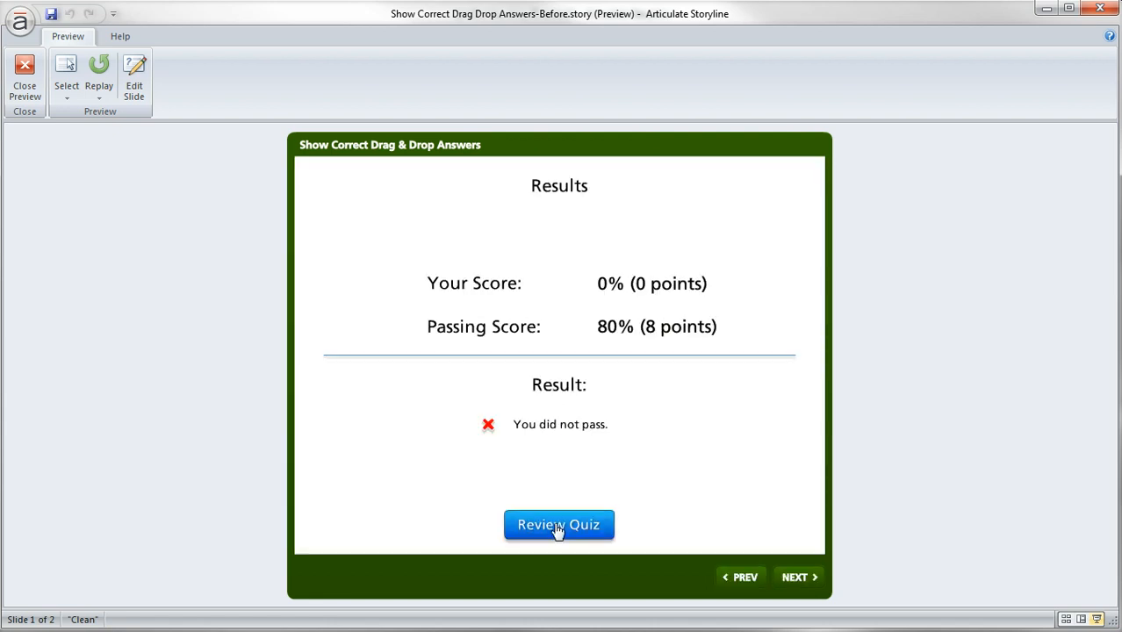
click(559, 523)
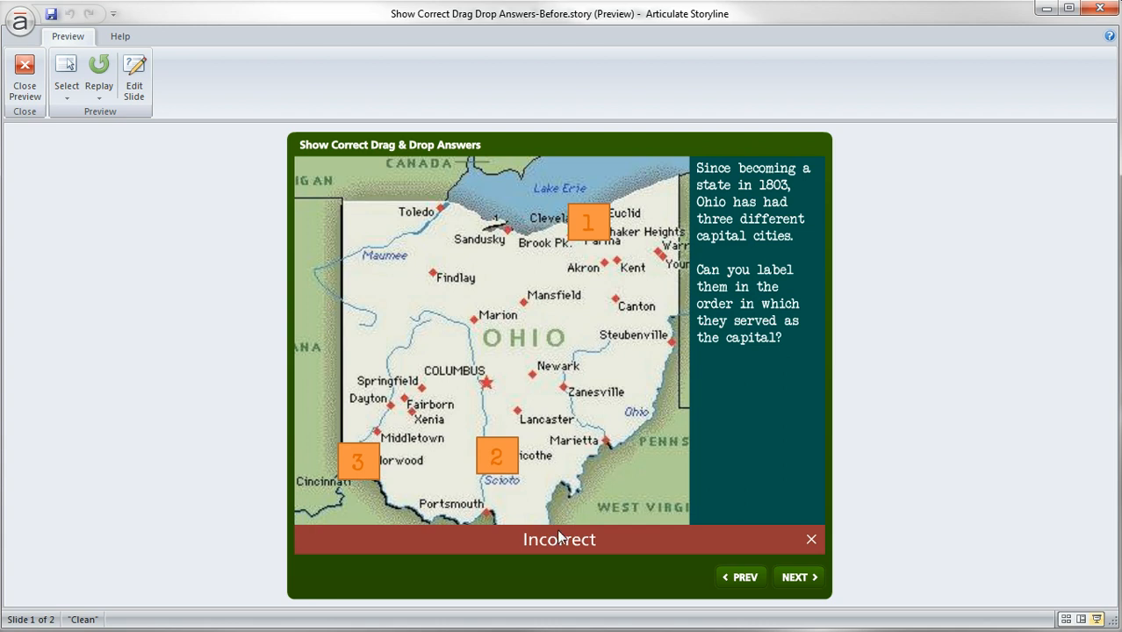
mouse_move(409, 394)
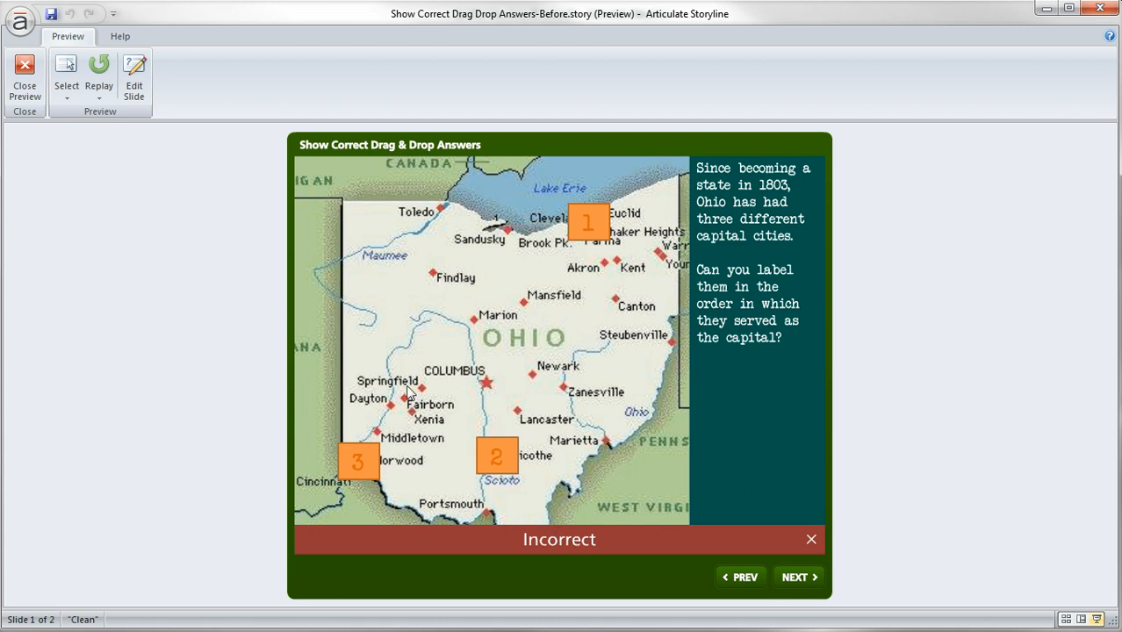
mouse_move(369, 418)
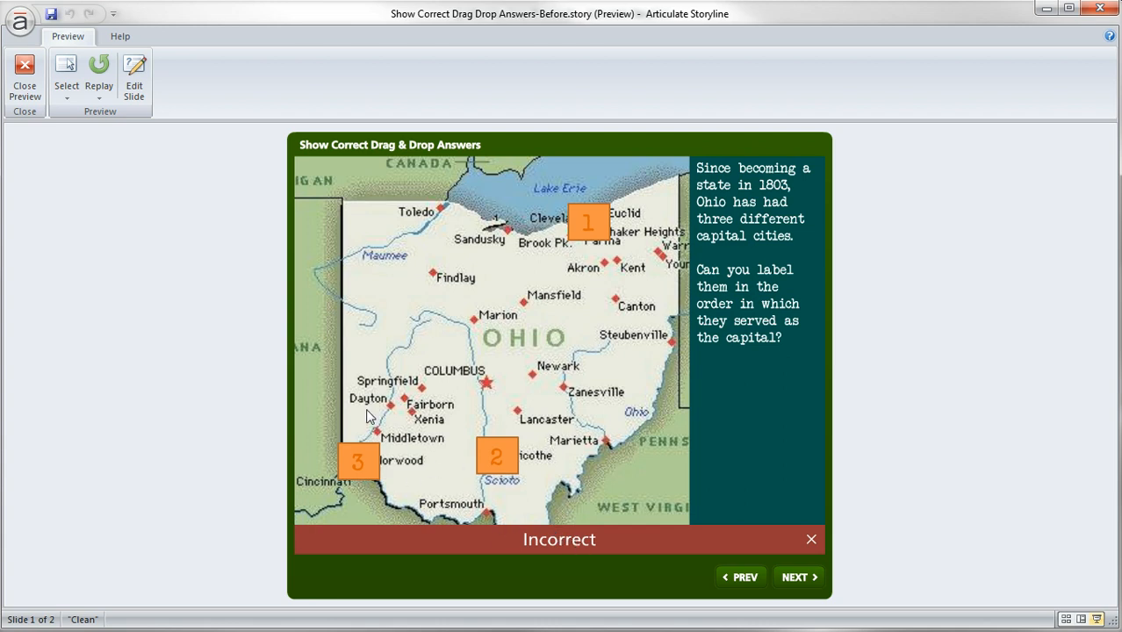
mouse_move(616, 318)
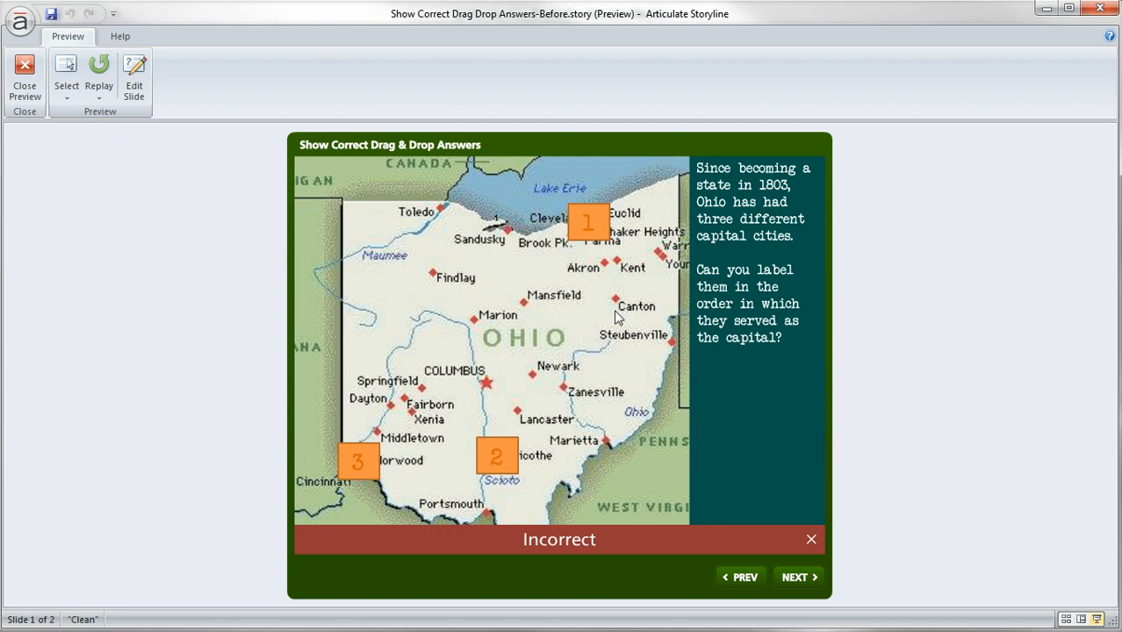
mouse_move(572, 242)
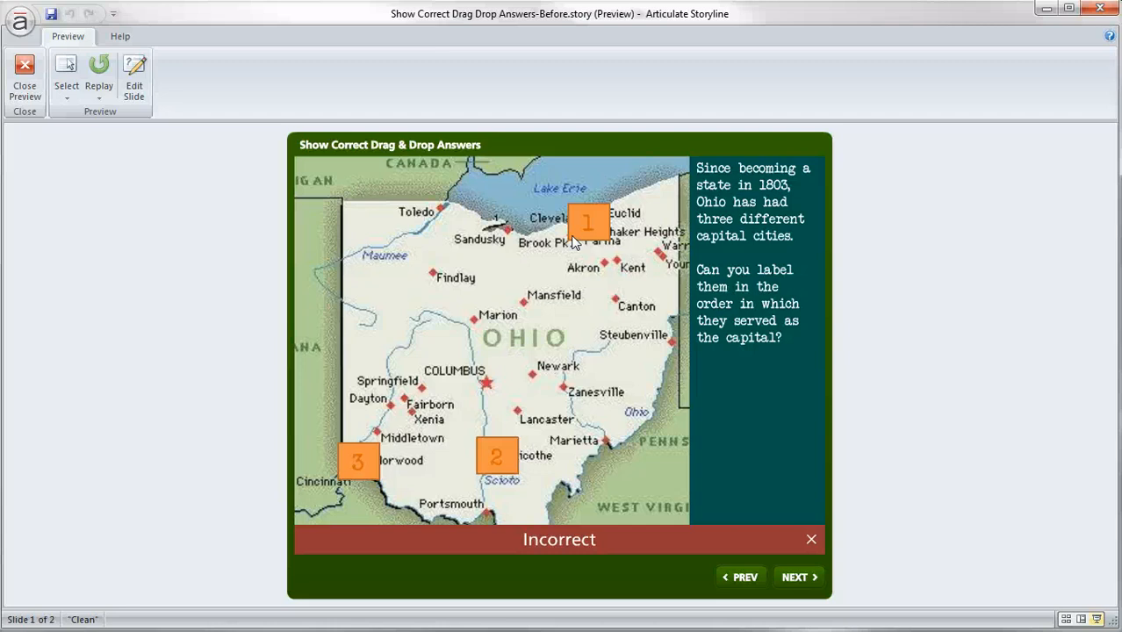
click(24, 74)
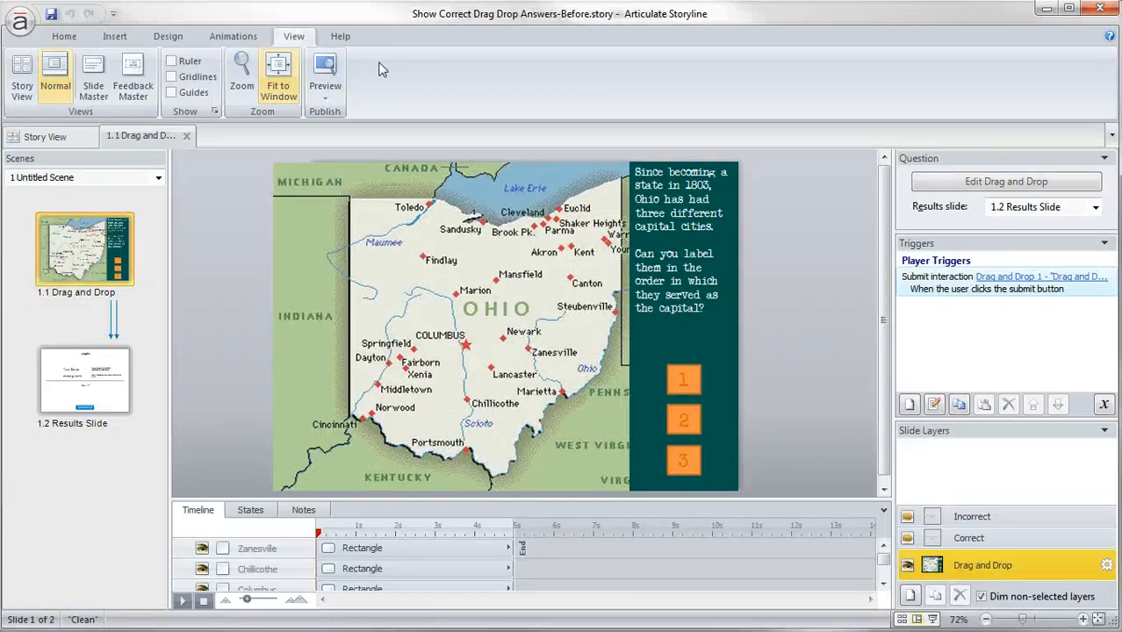
mouse_move(616, 83)
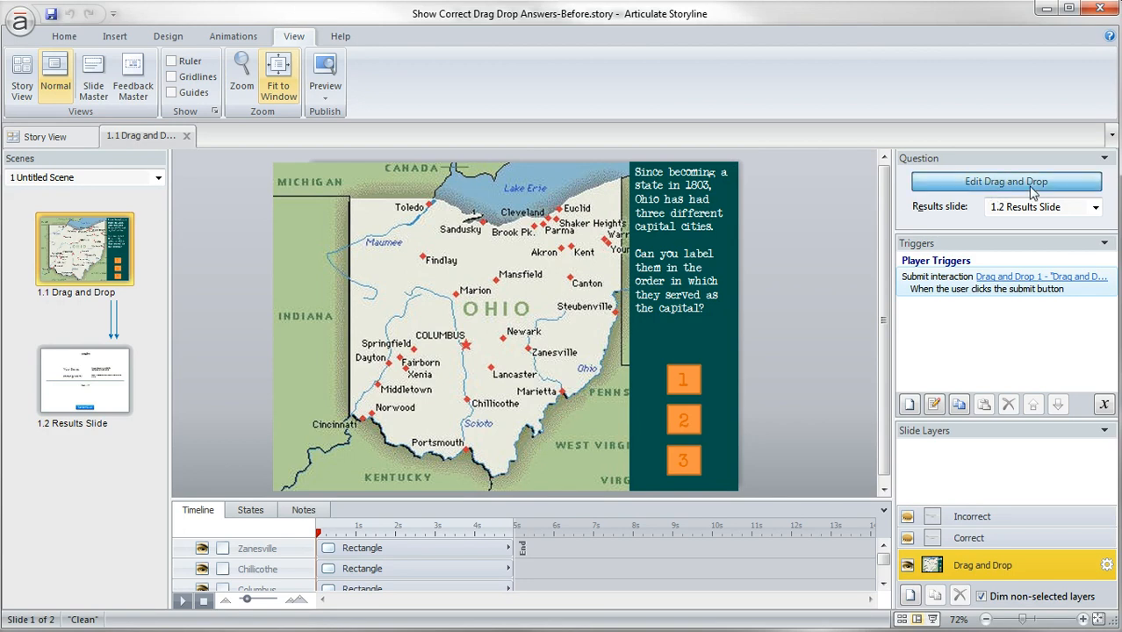
Give the drag-and-drop question a placeholder 'x' post-quiz review feedback and save the question
click(1007, 181)
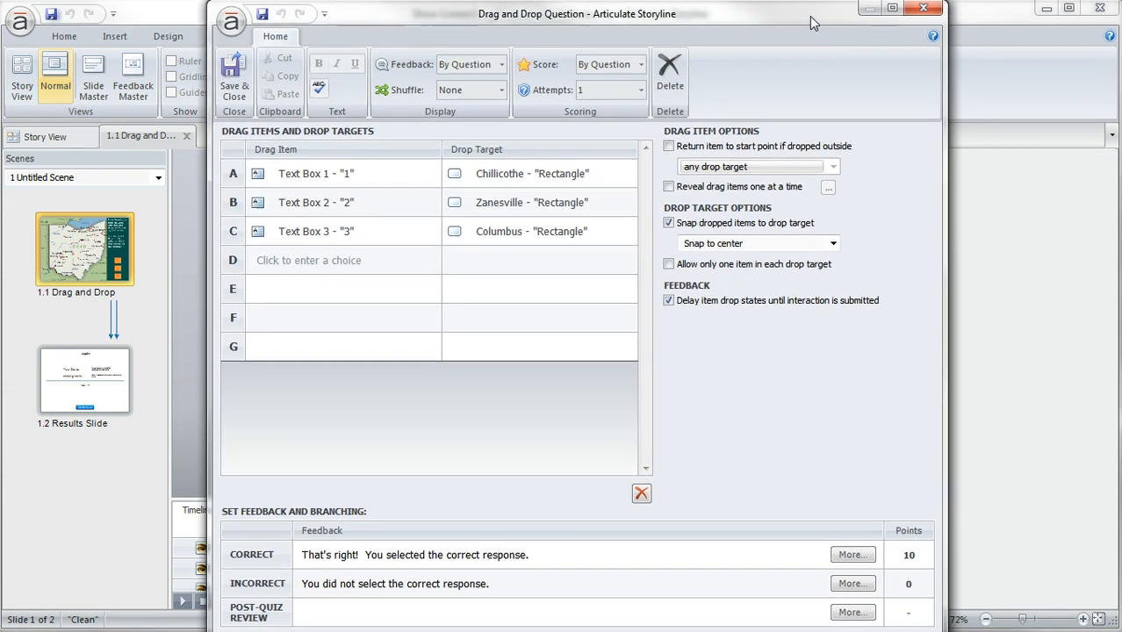
click(545, 611)
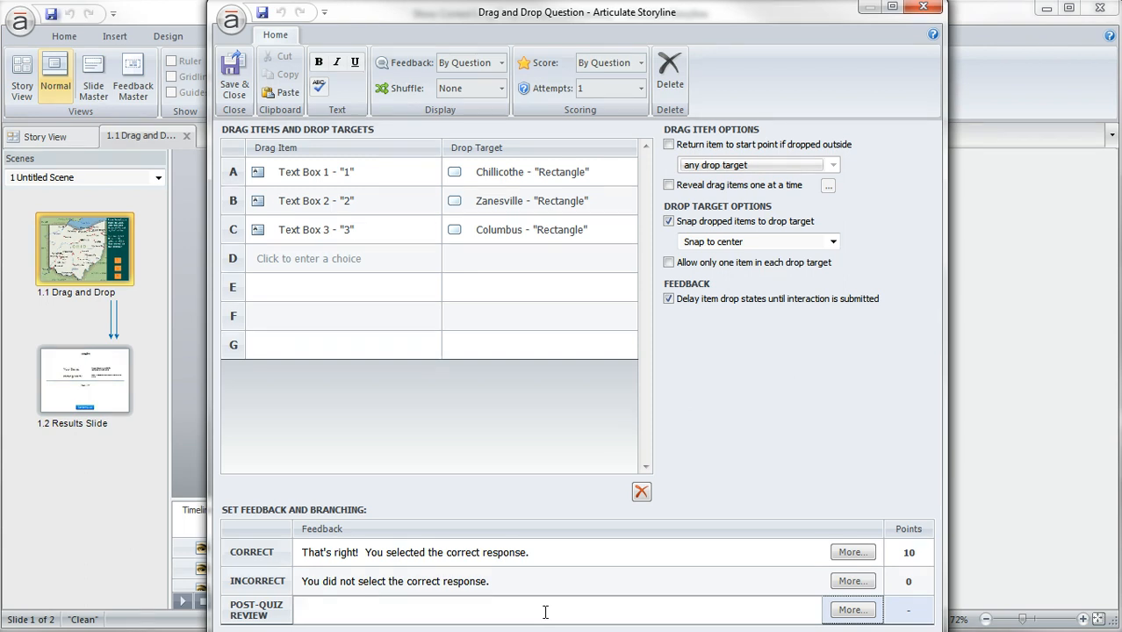
text(x)
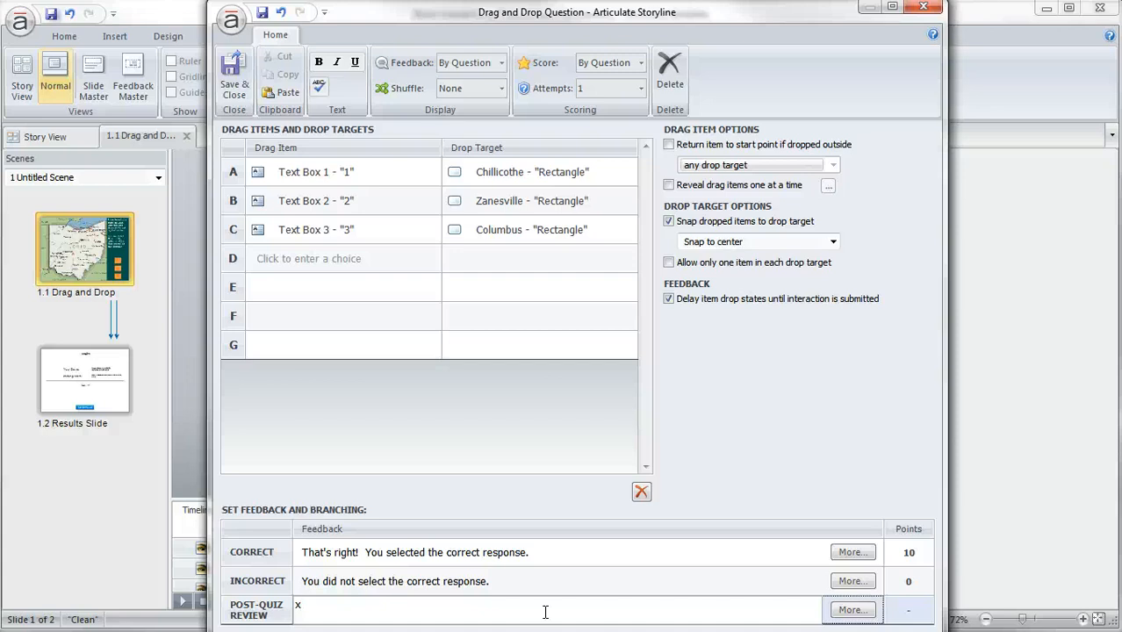
mouse_move(432, 597)
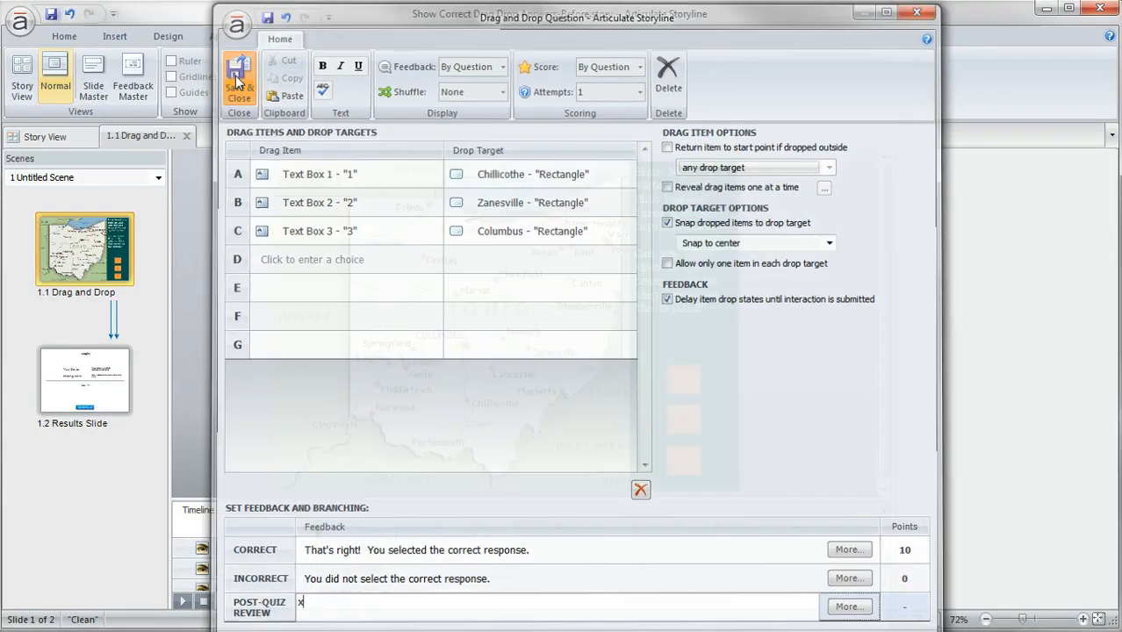
click(239, 79)
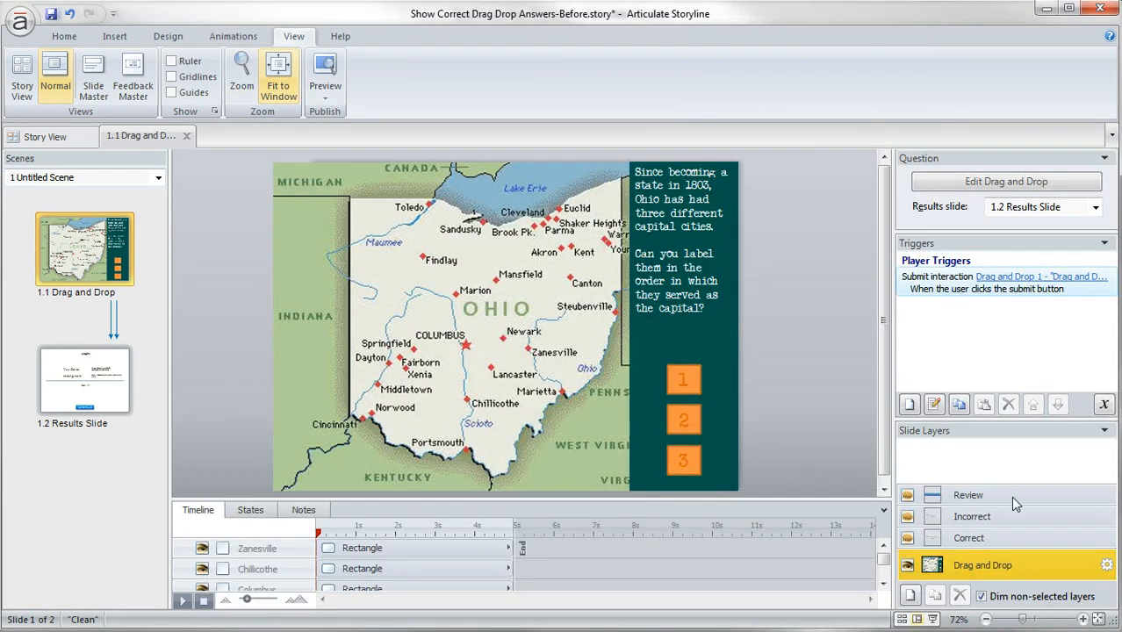
Select the Review layer and move its feedback caption off the slide canvas
click(968, 495)
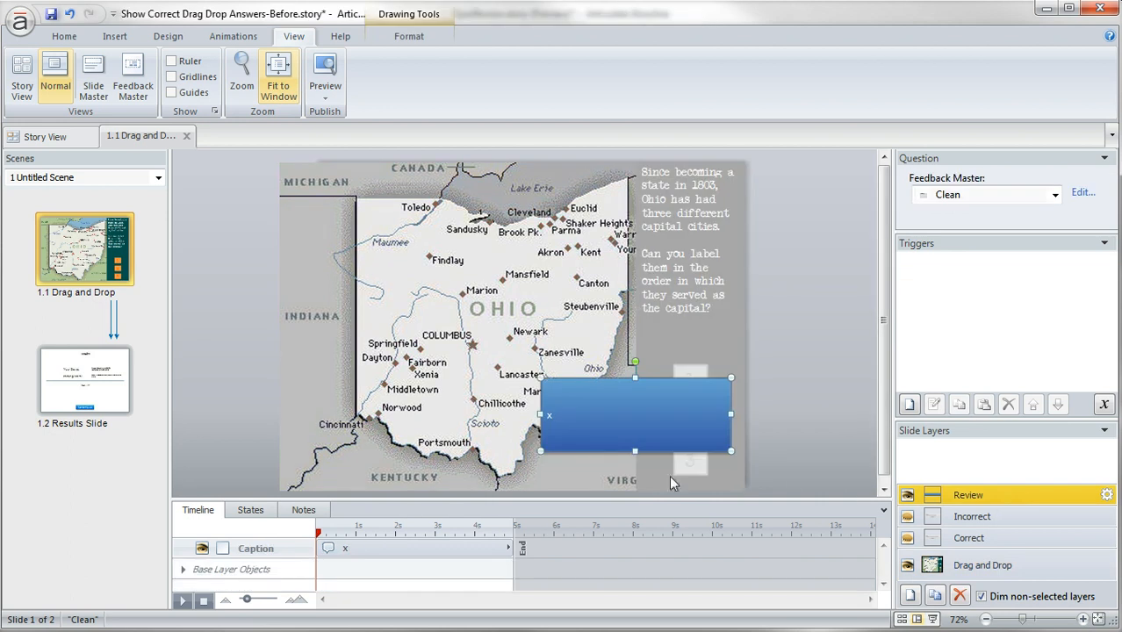
mouse_move(790, 485)
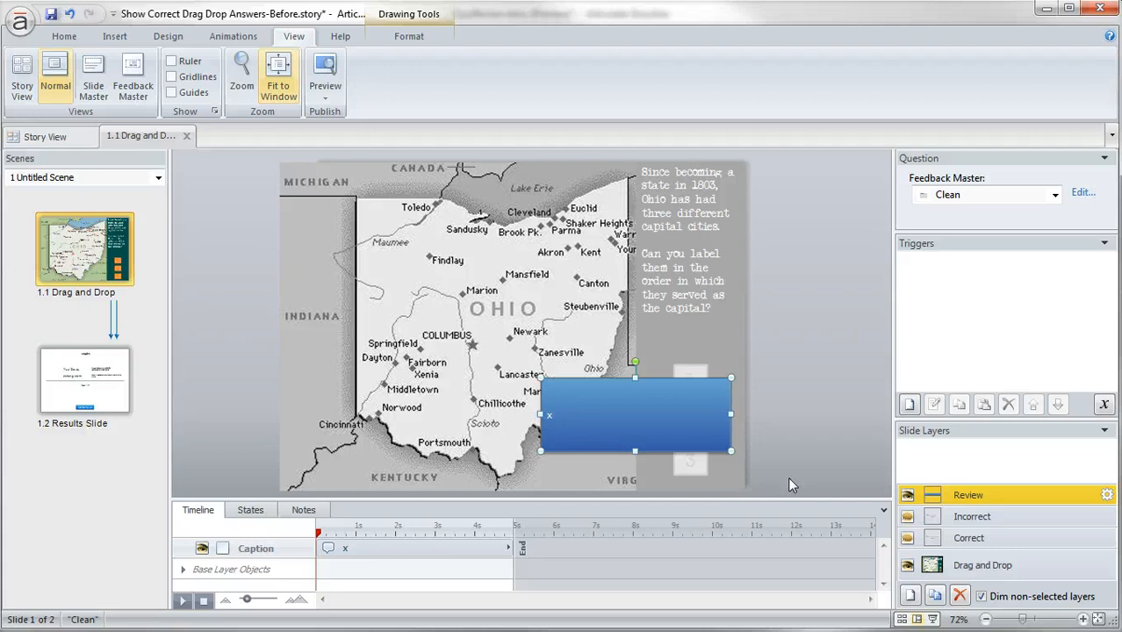
double_click(636, 414)
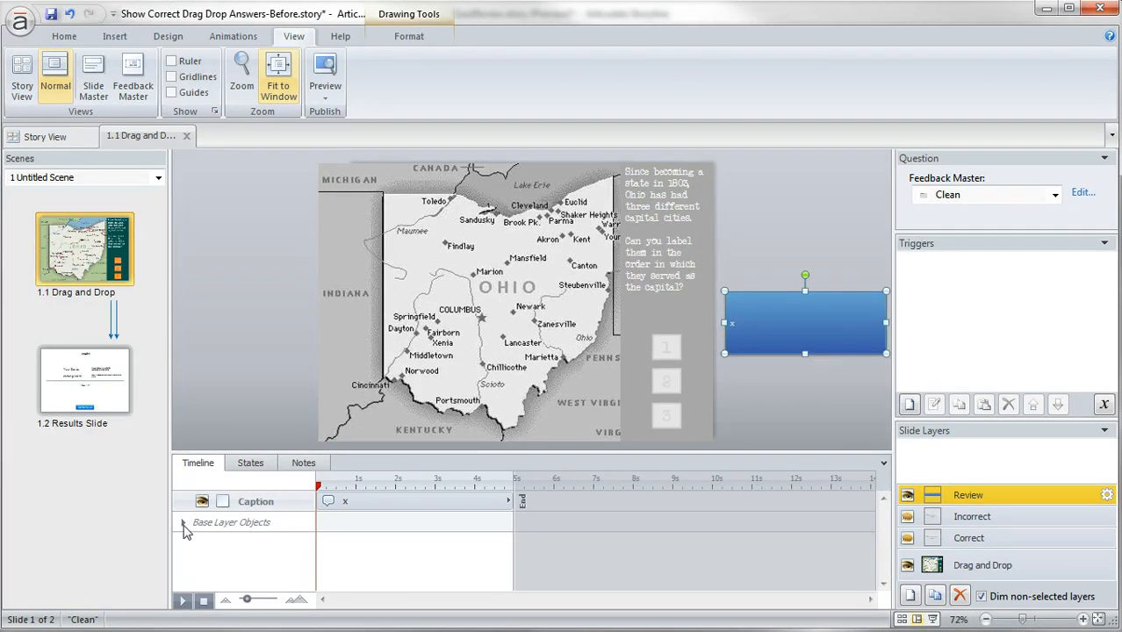
Expand Base Layer Objects in the Review layer's timeline to reach the numbered markers
click(182, 523)
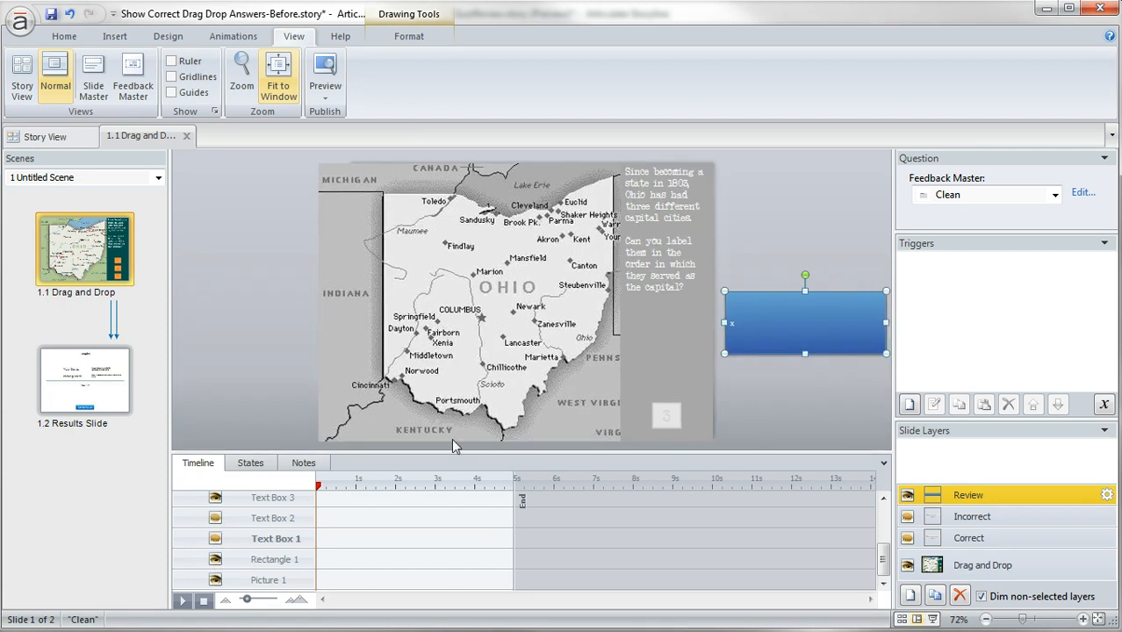
mouse_move(224, 506)
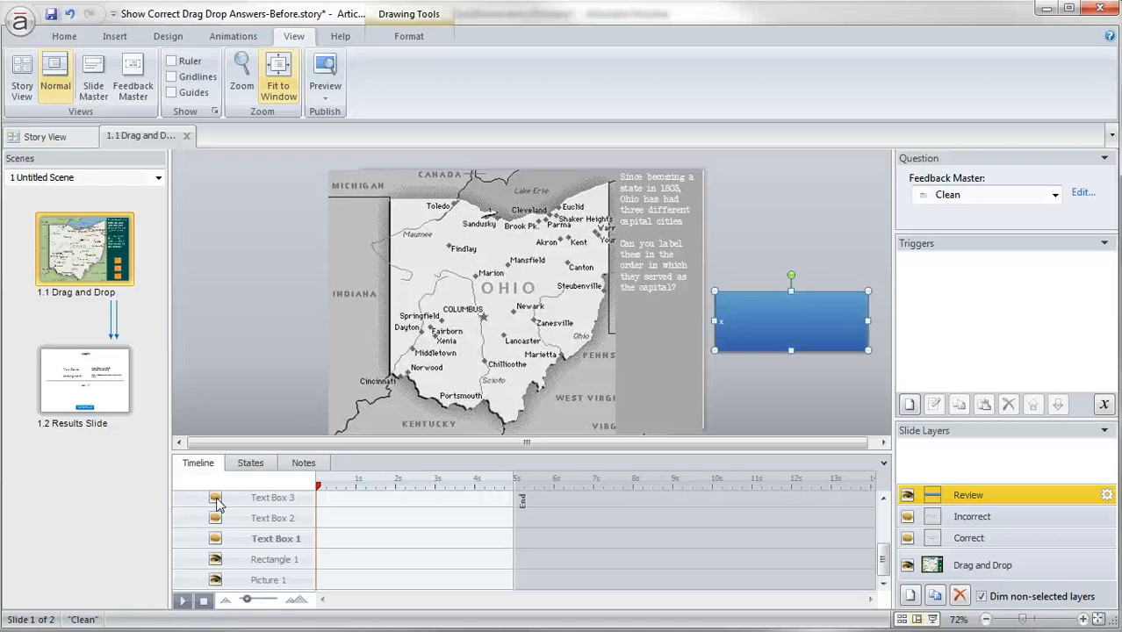
mouse_move(221, 576)
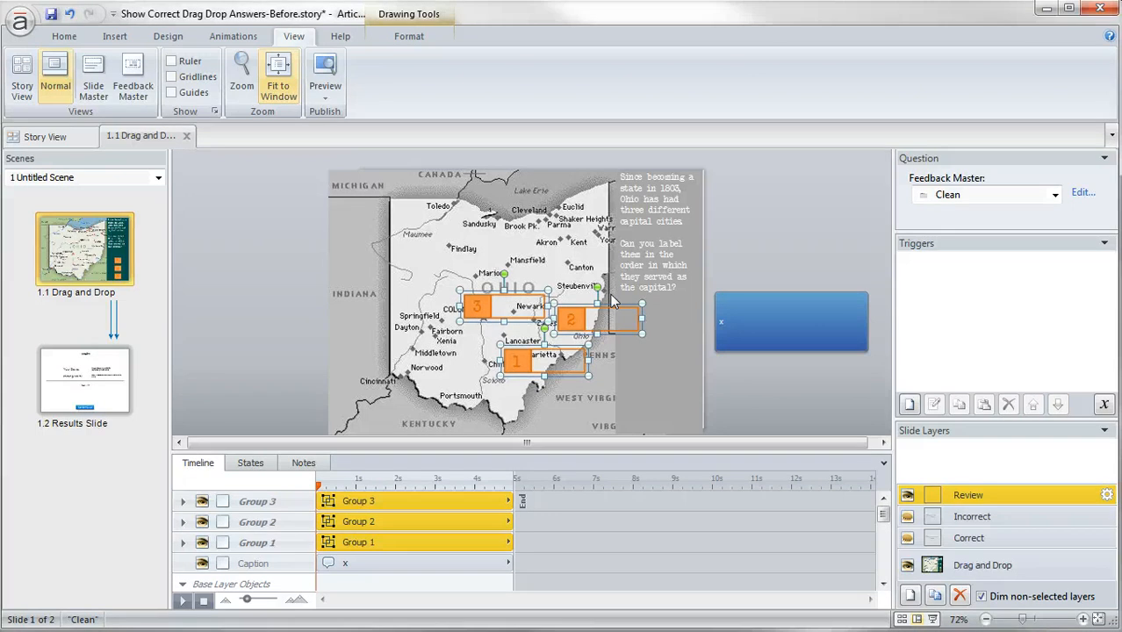
mouse_move(744, 397)
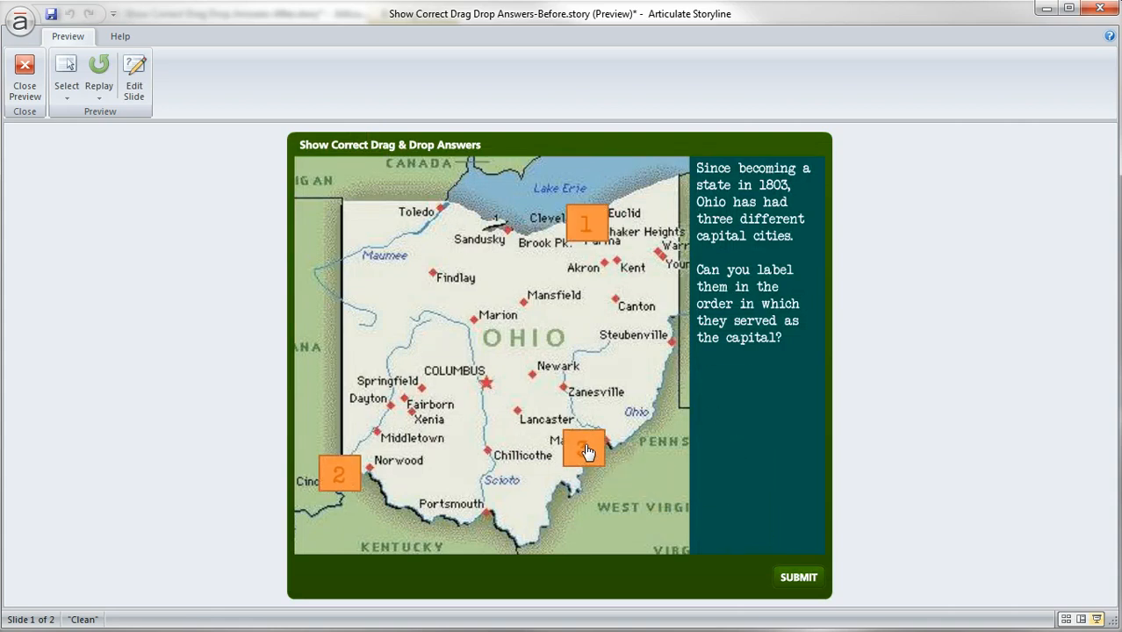
Submit wrong drops, continue to results, and review to see markers on Chillicothe, Zanesville, Columbus
click(799, 576)
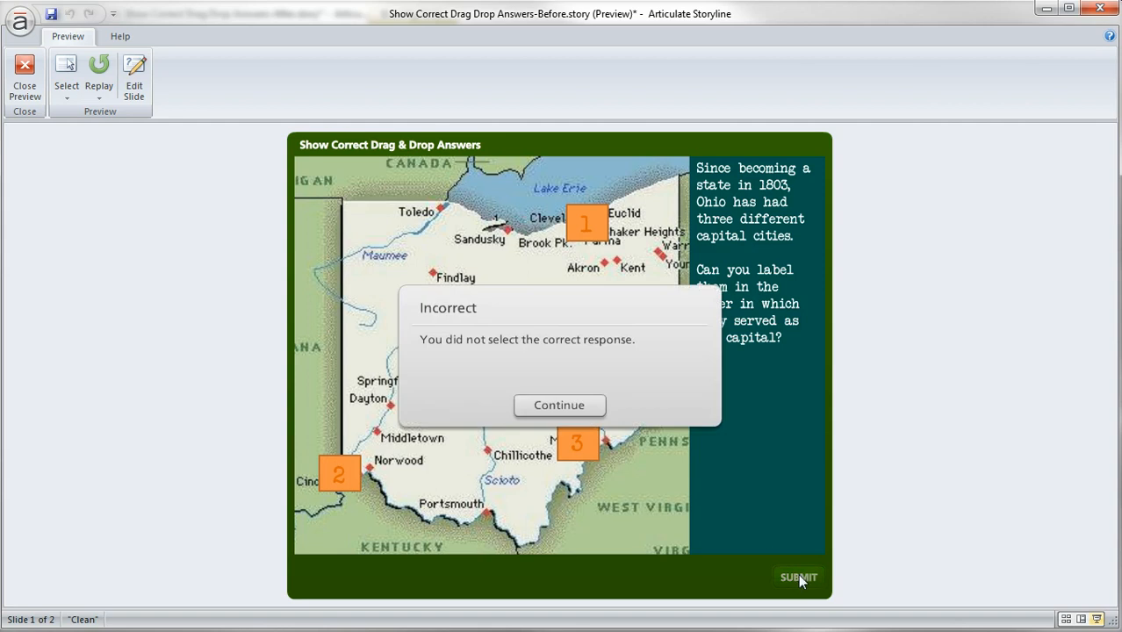
click(559, 404)
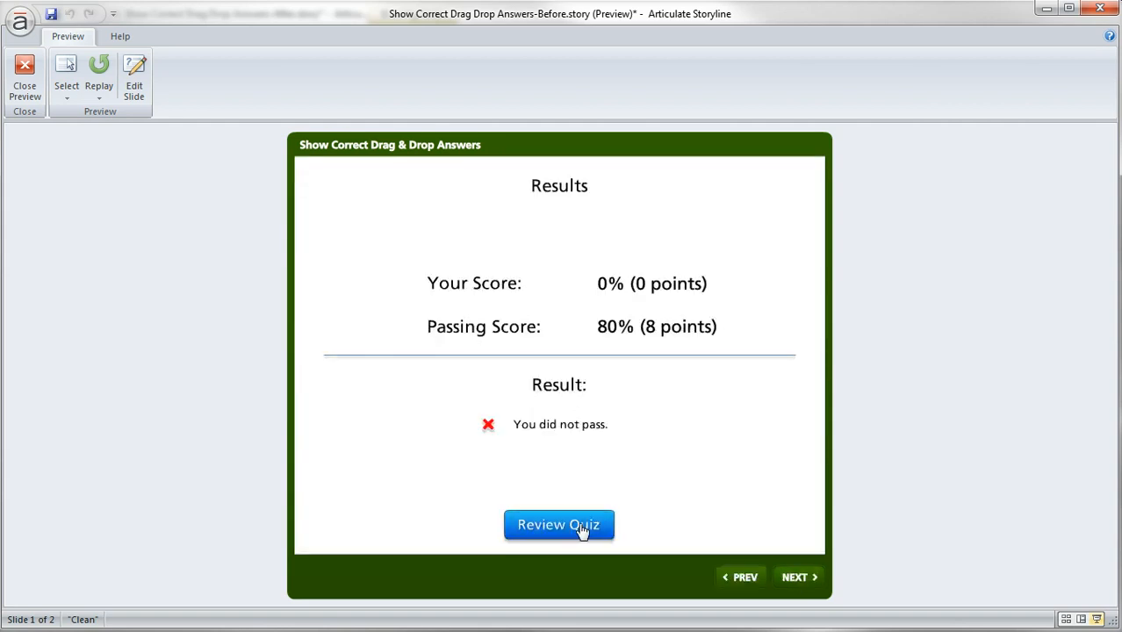
click(558, 523)
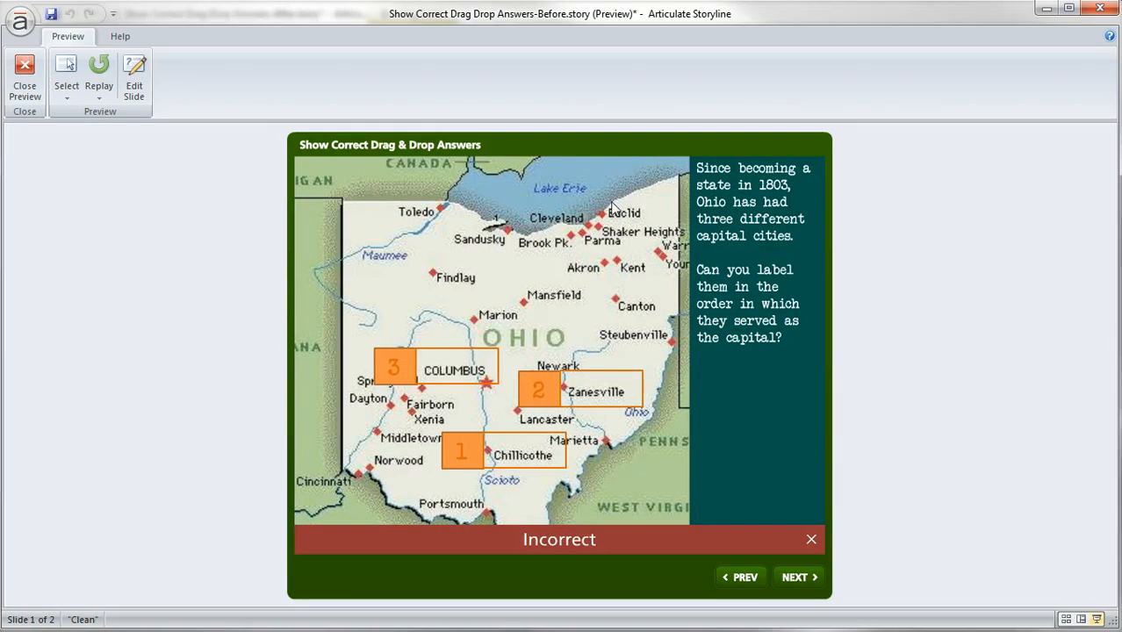
mouse_move(569, 246)
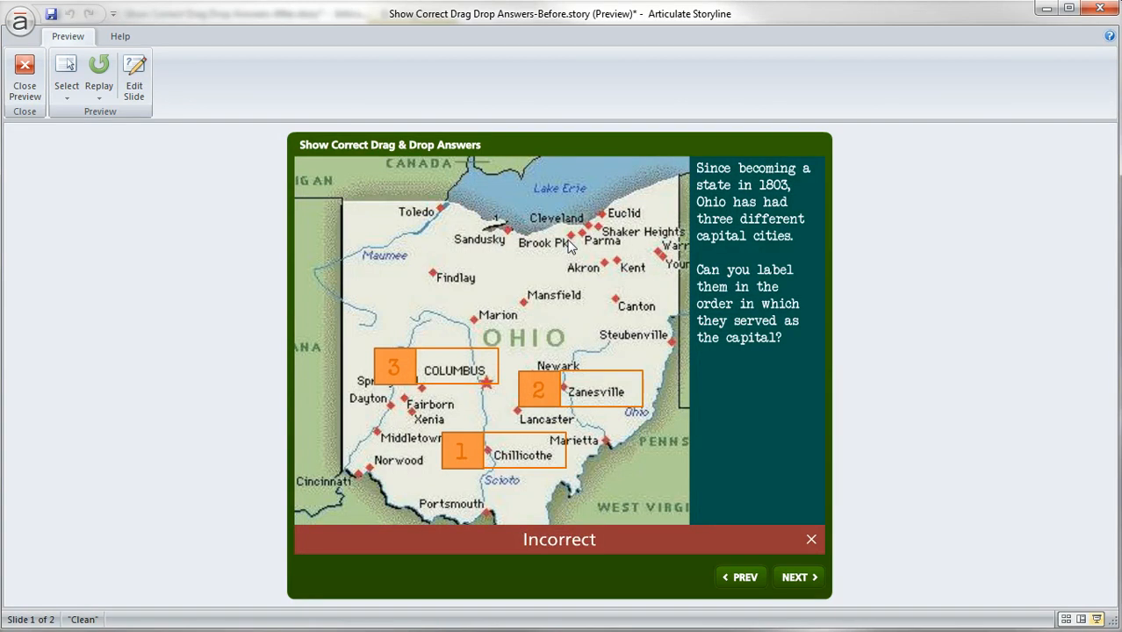
mouse_move(664, 442)
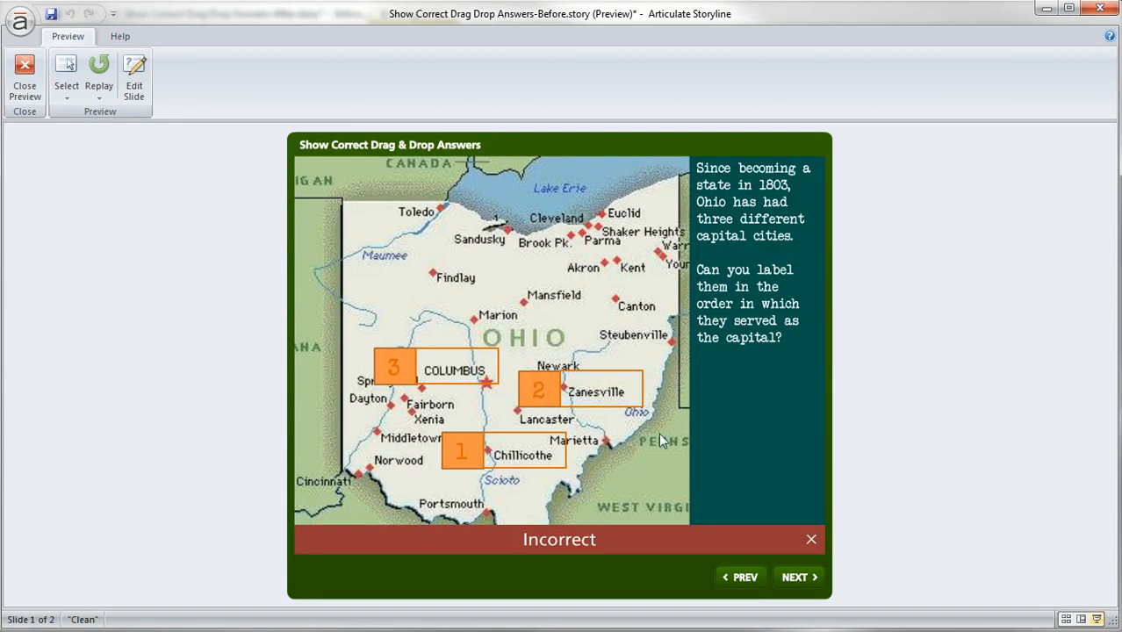
mouse_move(586, 424)
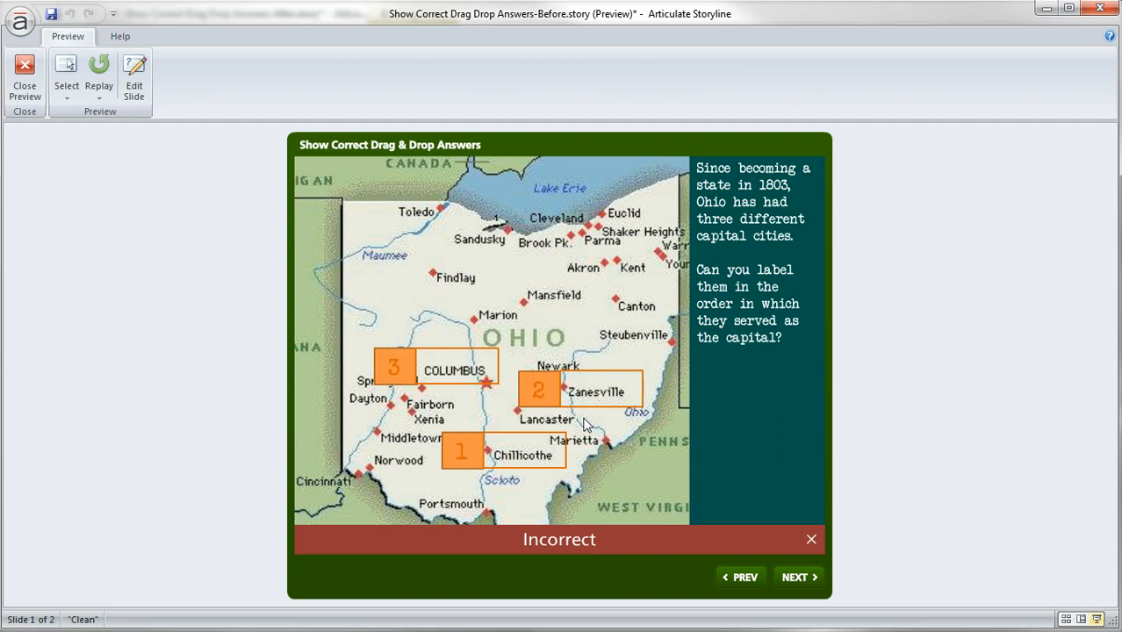
mouse_move(588, 418)
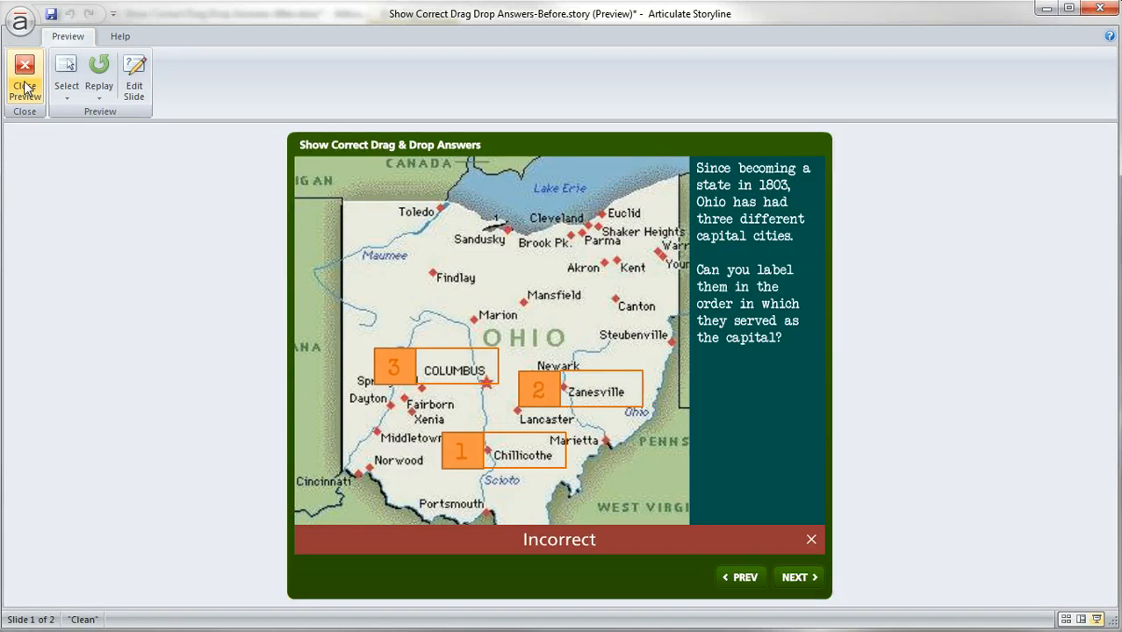
Close the preview and return to the slide editor with the Review layer open
click(25, 74)
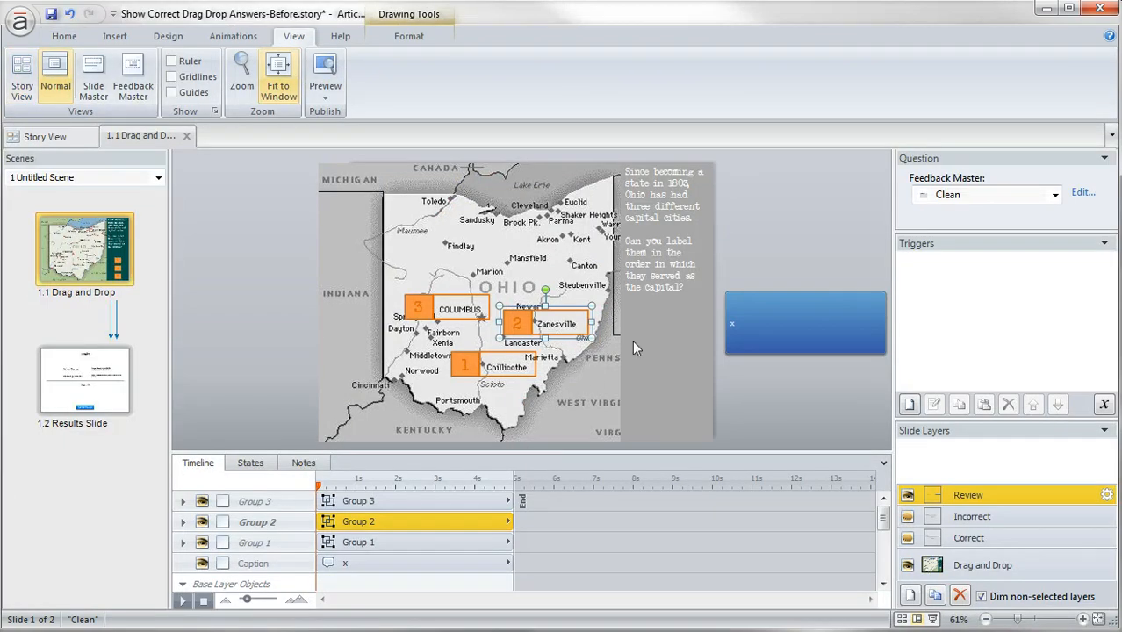
mouse_move(773, 413)
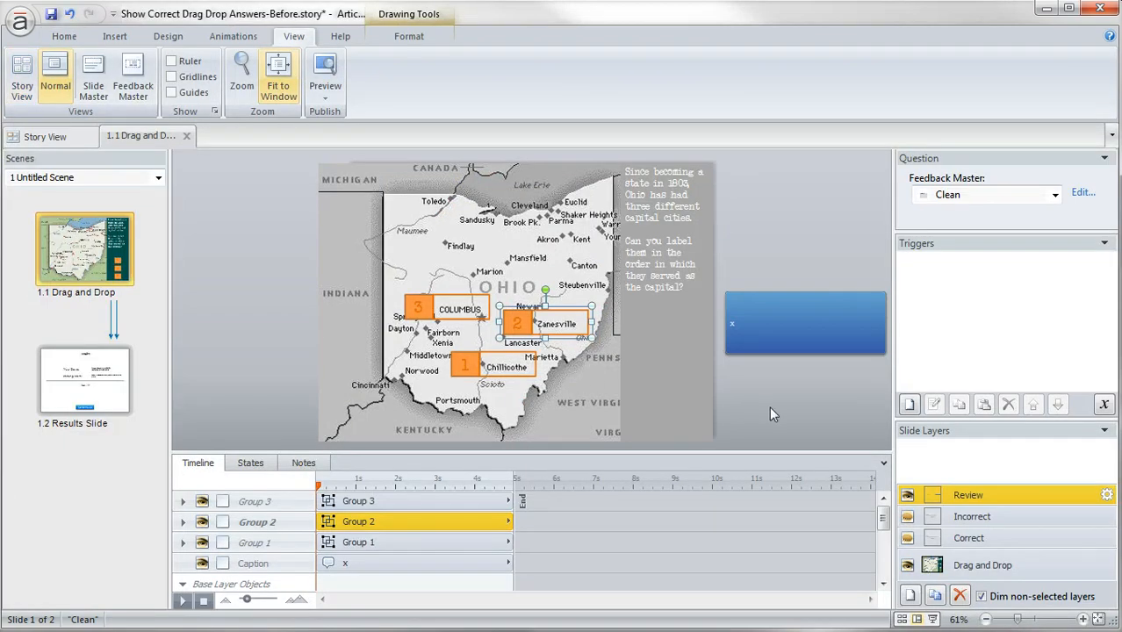